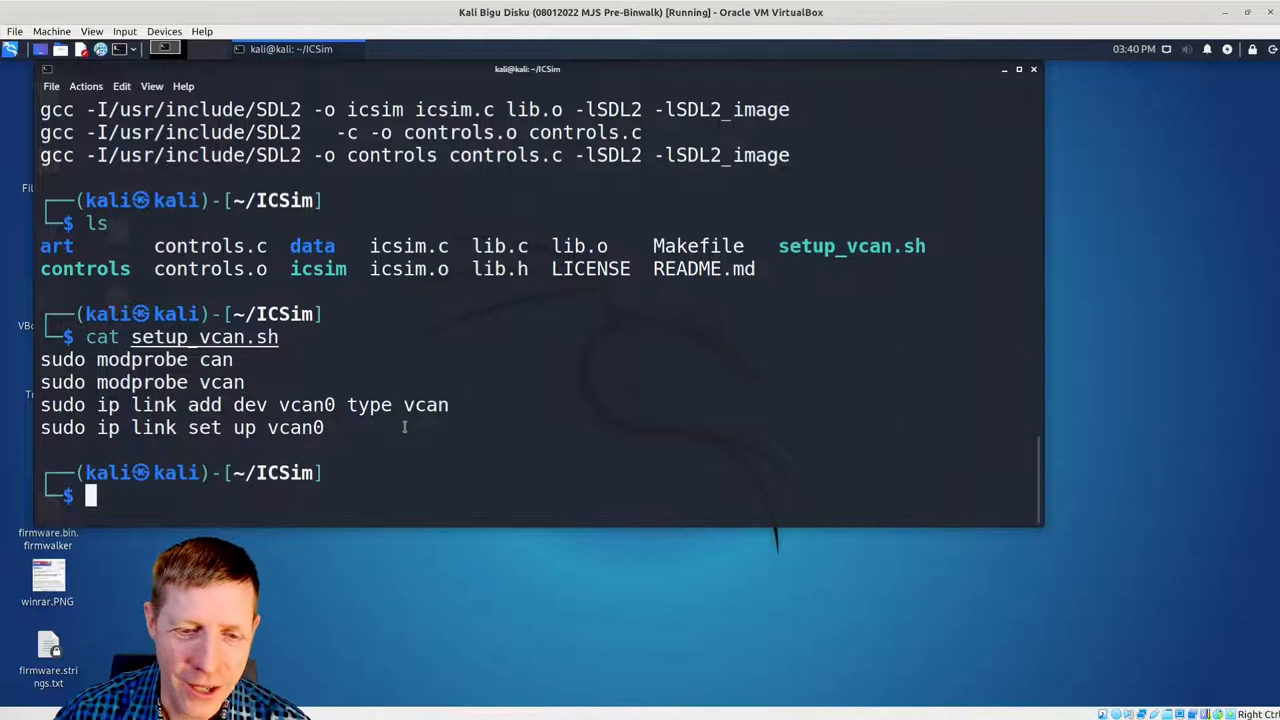
# Launch ICSim in the background on vcan0 with './icsim vcan0 &'
pyautogui.write('./icsim vcan0 &')
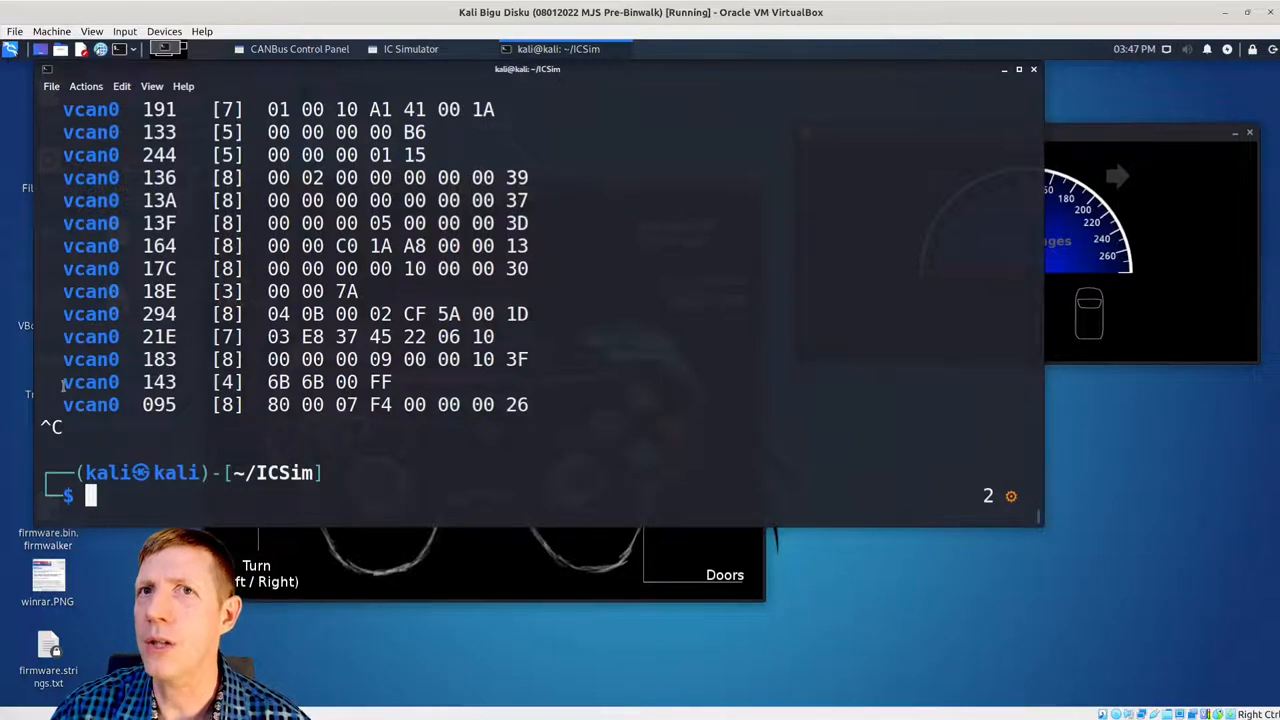
pyautogui.write('cansend vcan0 244#0000000000')
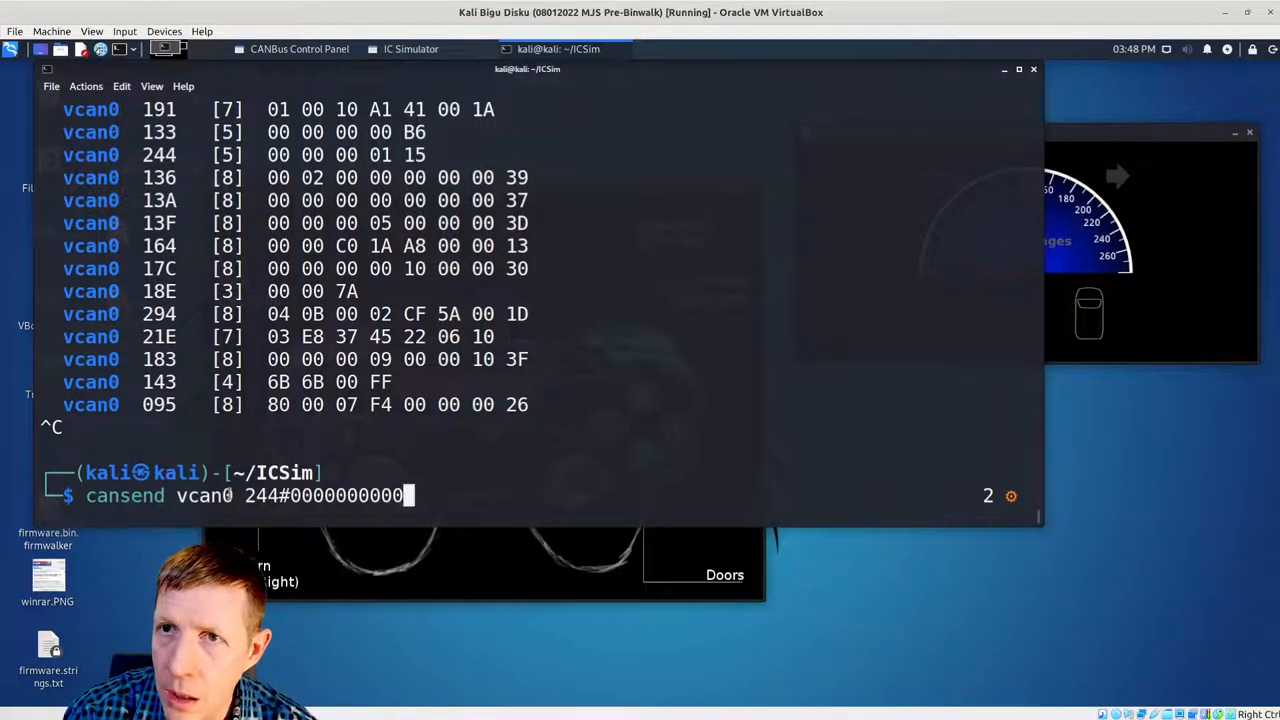
# Run the cansend frame with ID 244 and highlight its all-zero data bytes
pyautogui.press('Return')
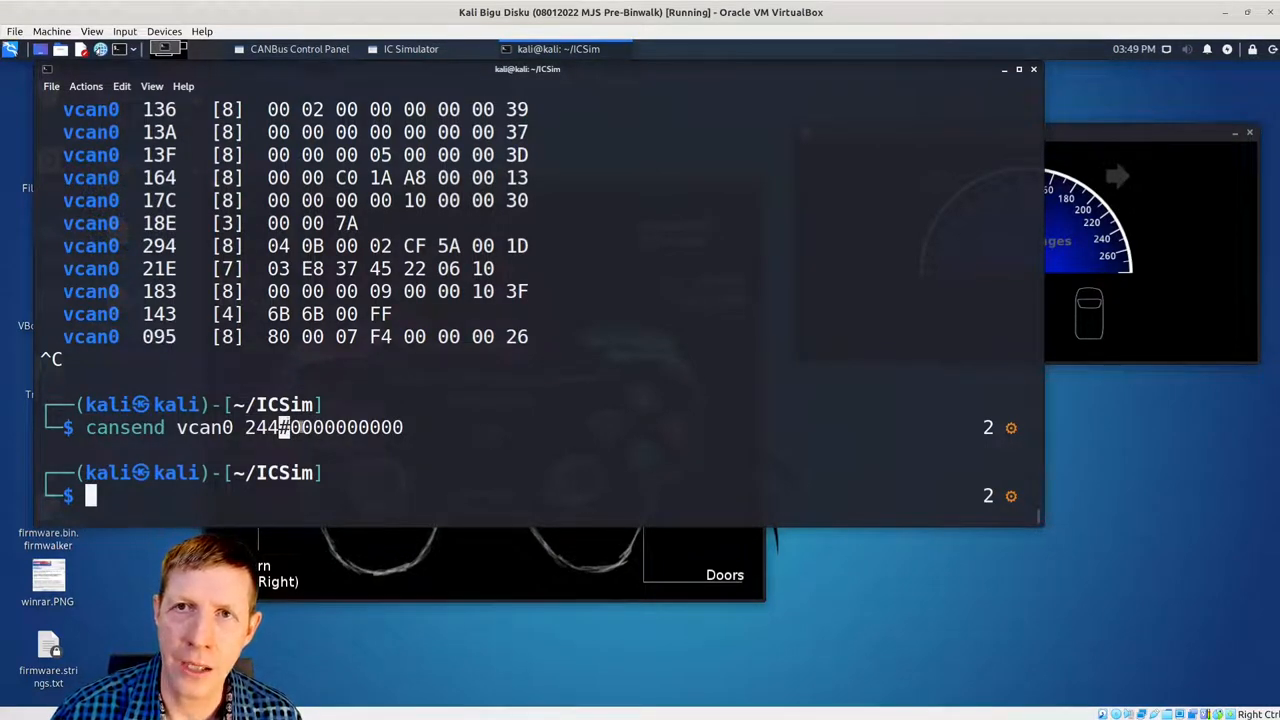
pyautogui.doubleClick(345, 427)
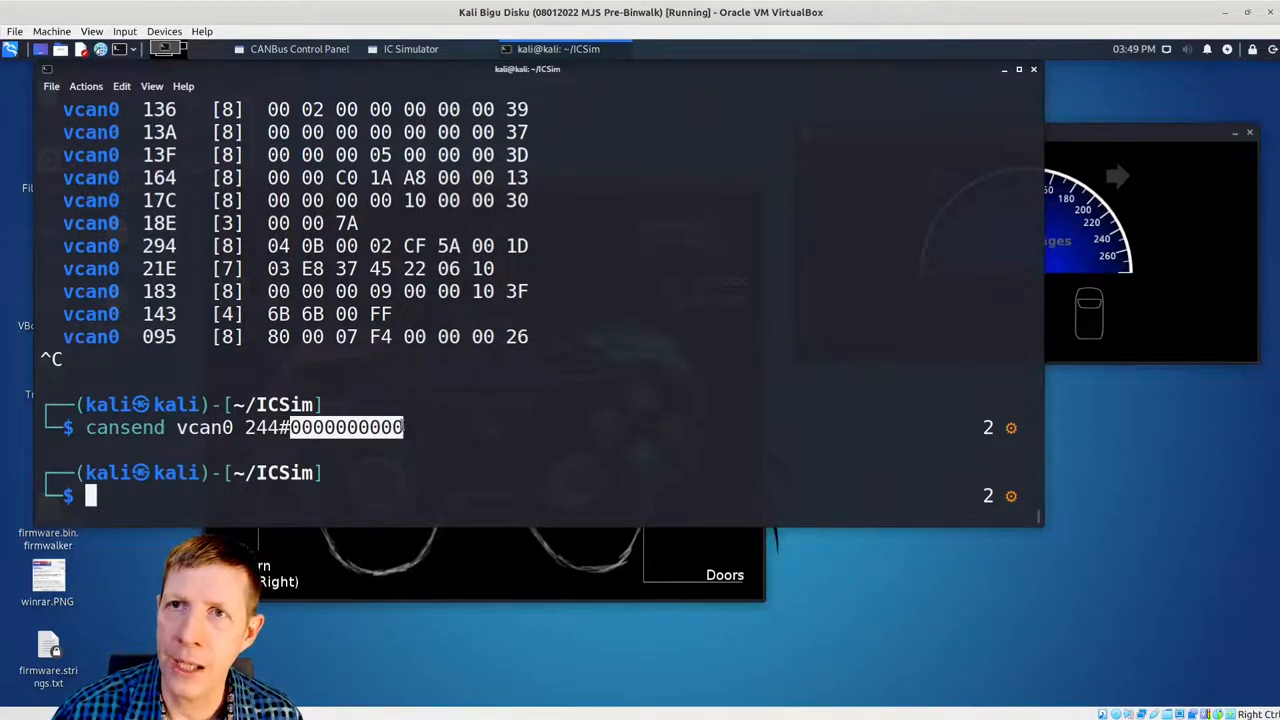